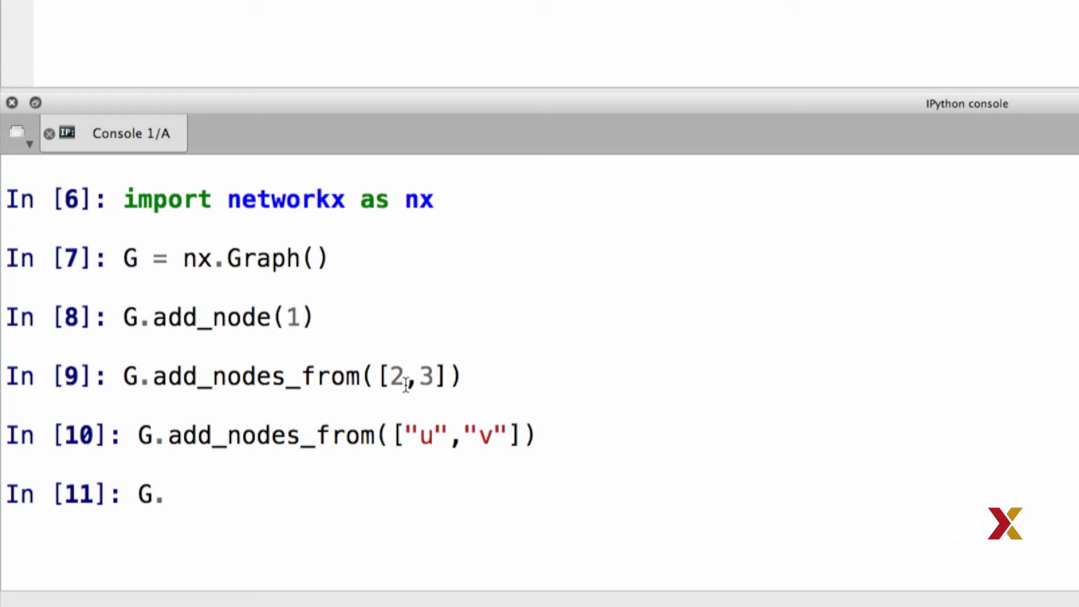
{"action": "type", "text": "nodes()"}
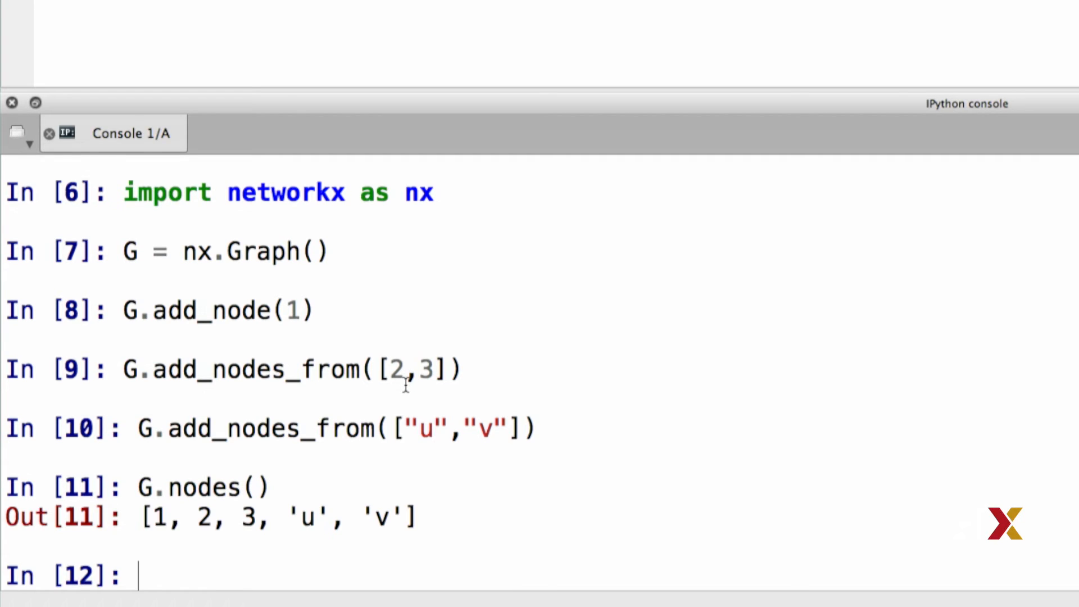